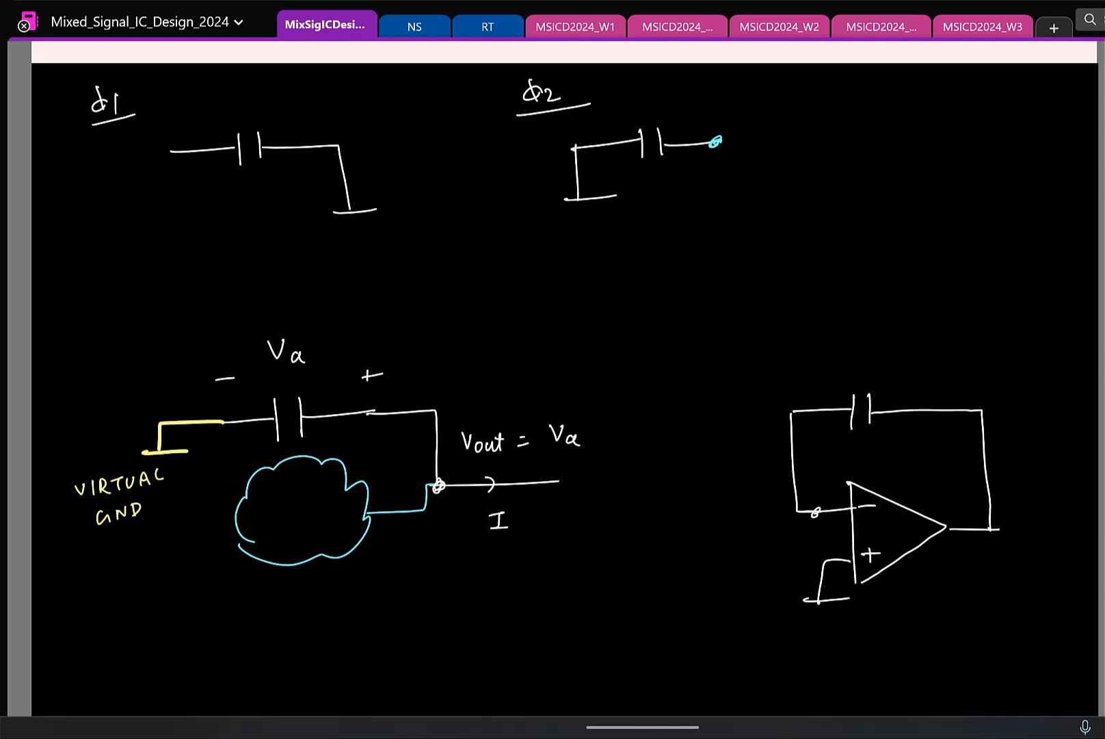
Write '- Va +' on the feedback capacitor, '0V' at the inverting node, and Va with current I
{"action": "type", "text": "0V"}
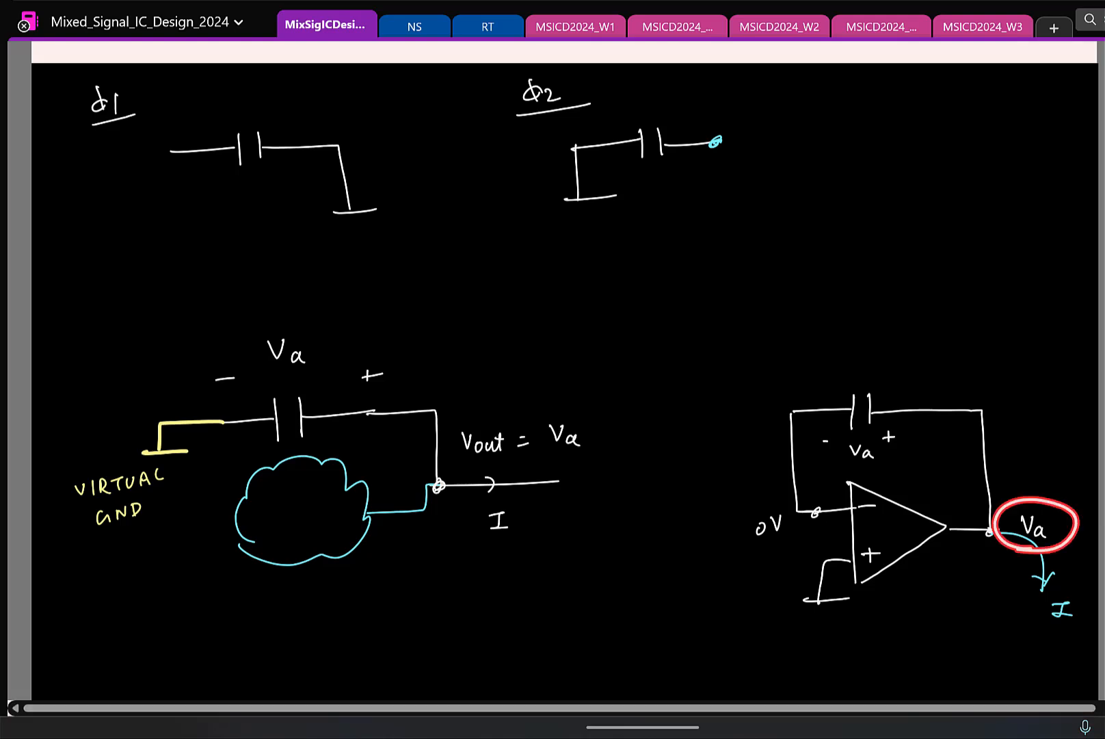
{"action": "left_click", "coordinate": [1036, 522]}
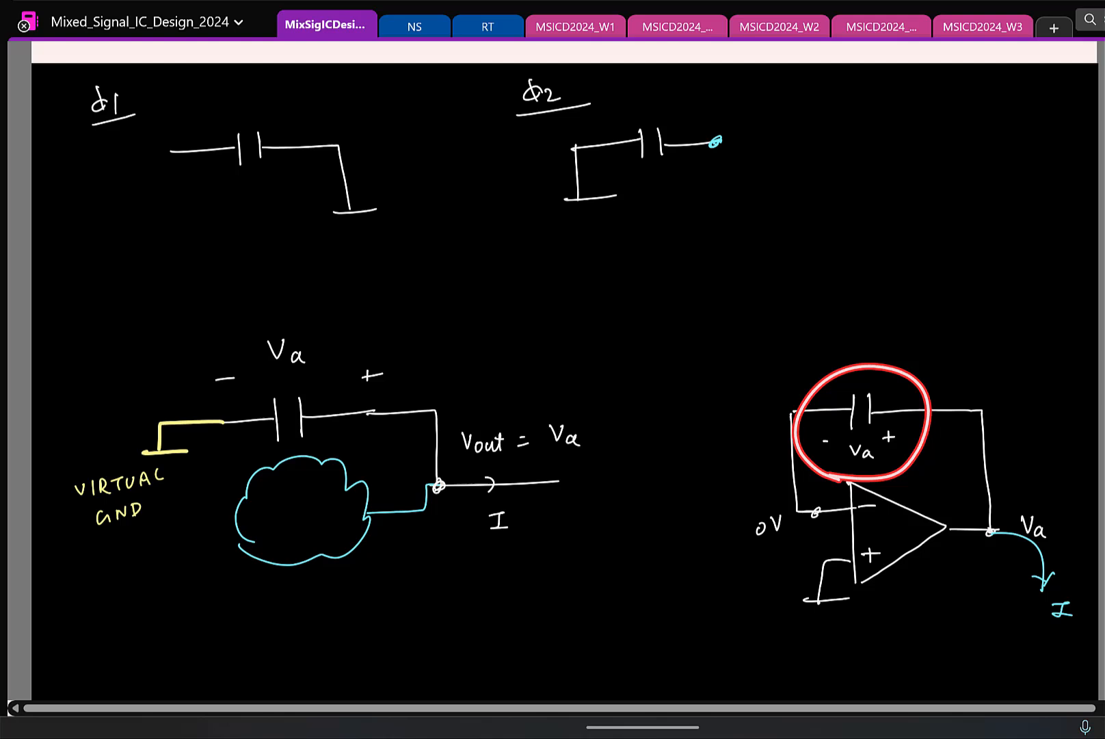
{"action": "left_click", "coordinate": [853, 412]}
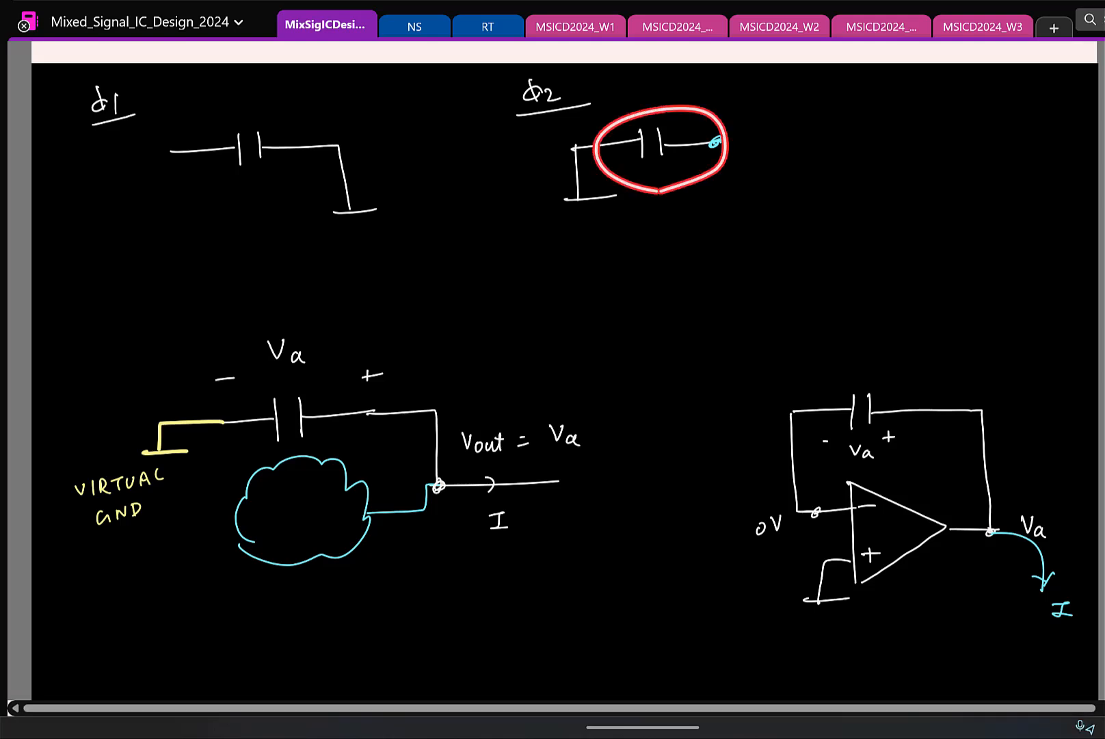
Draw a yellow wire from the φ2 capacitor's right terminal down to a ground symbol
{"action": "left_click", "coordinate": [663, 147]}
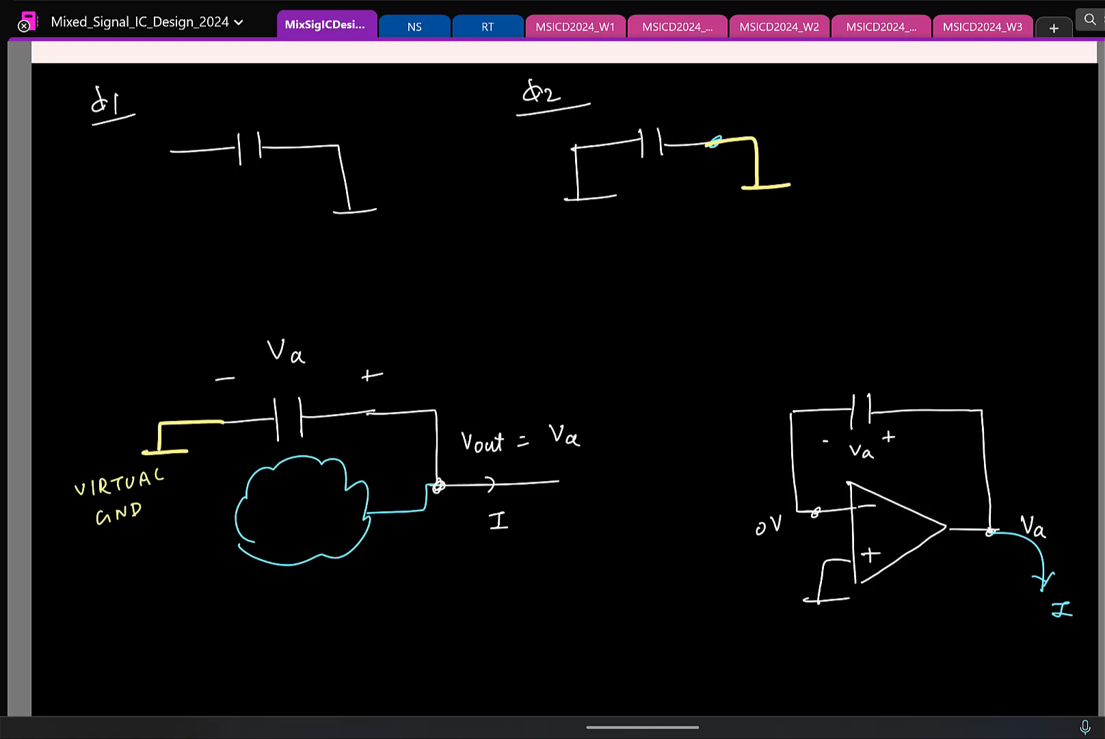
Erase the yellow ground and draw a white wire to the op-amp's inverting input
{"action": "left_click", "coordinate": [797, 510]}
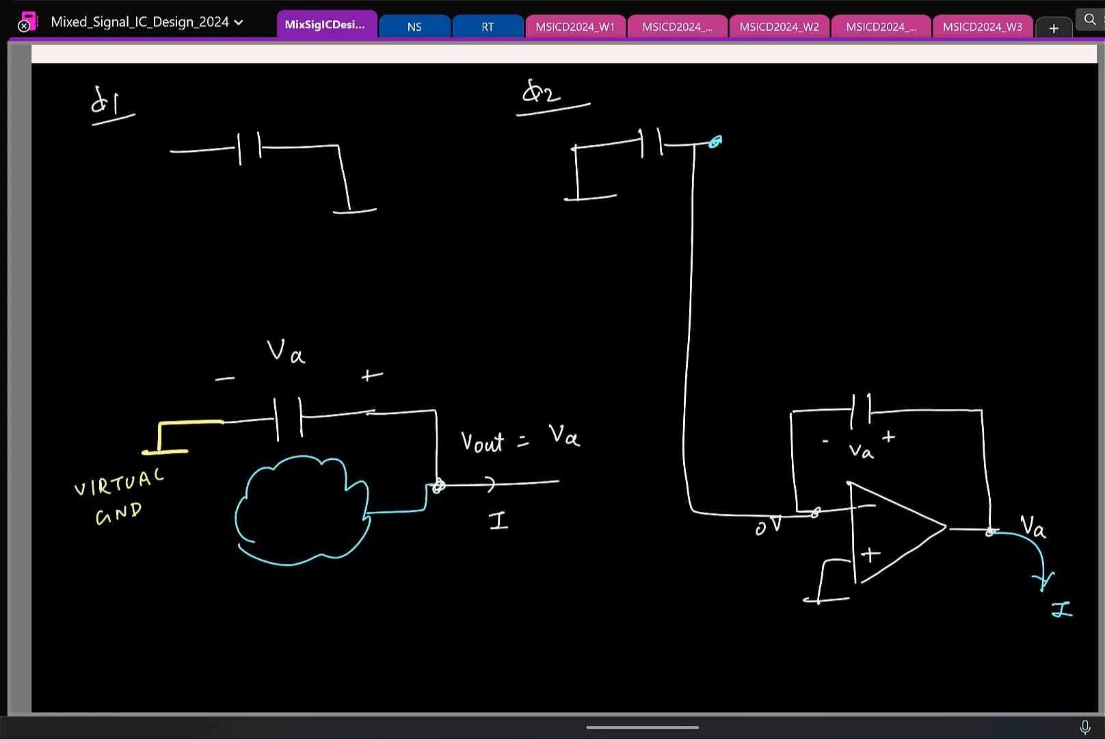
{"action": "mouse_move", "coordinate": [1031, 465]}
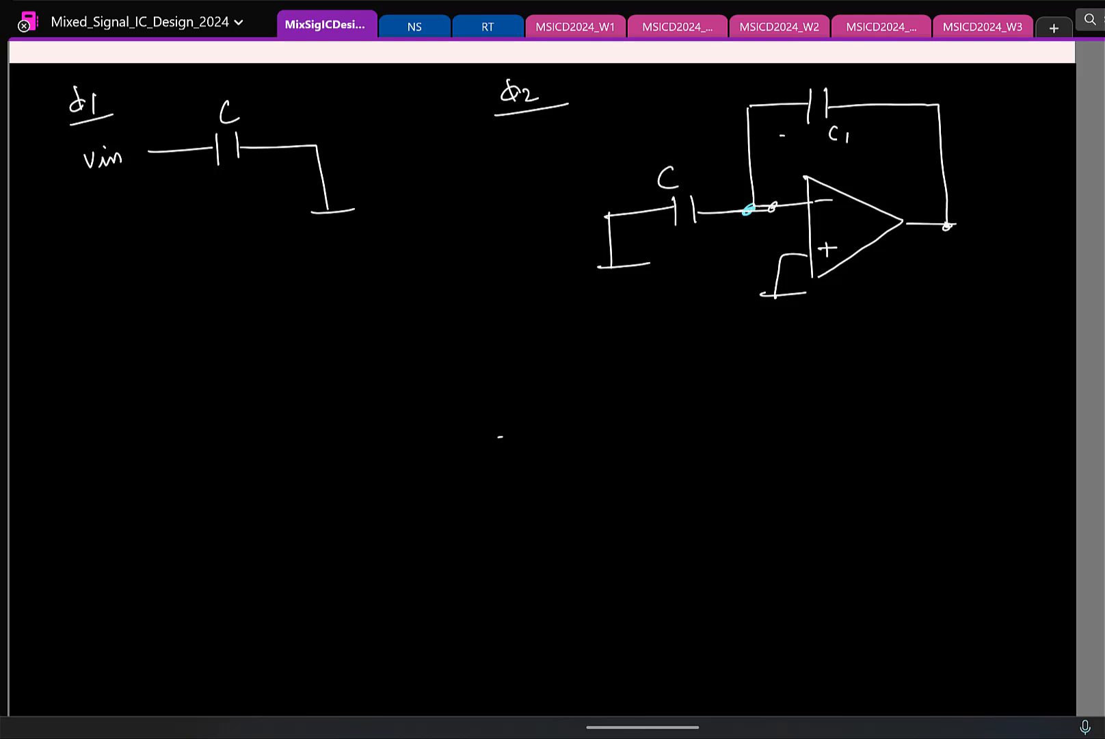
Redraw the φ2 op-amp with input capacitor C and feedback Cf, and write ±CVin in blue
{"action": "type", "text": "f"}
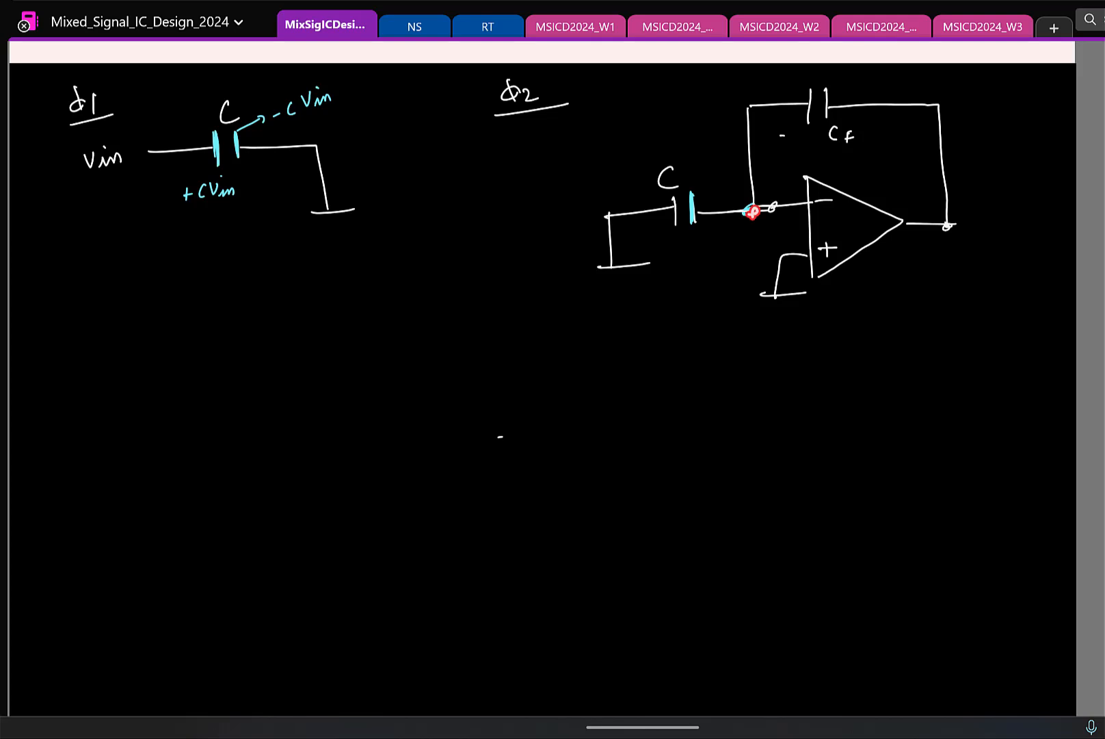
Draw a green −CVin arrow from C to Cf, and write 0V and +CVin
{"action": "type", "text": "0V"}
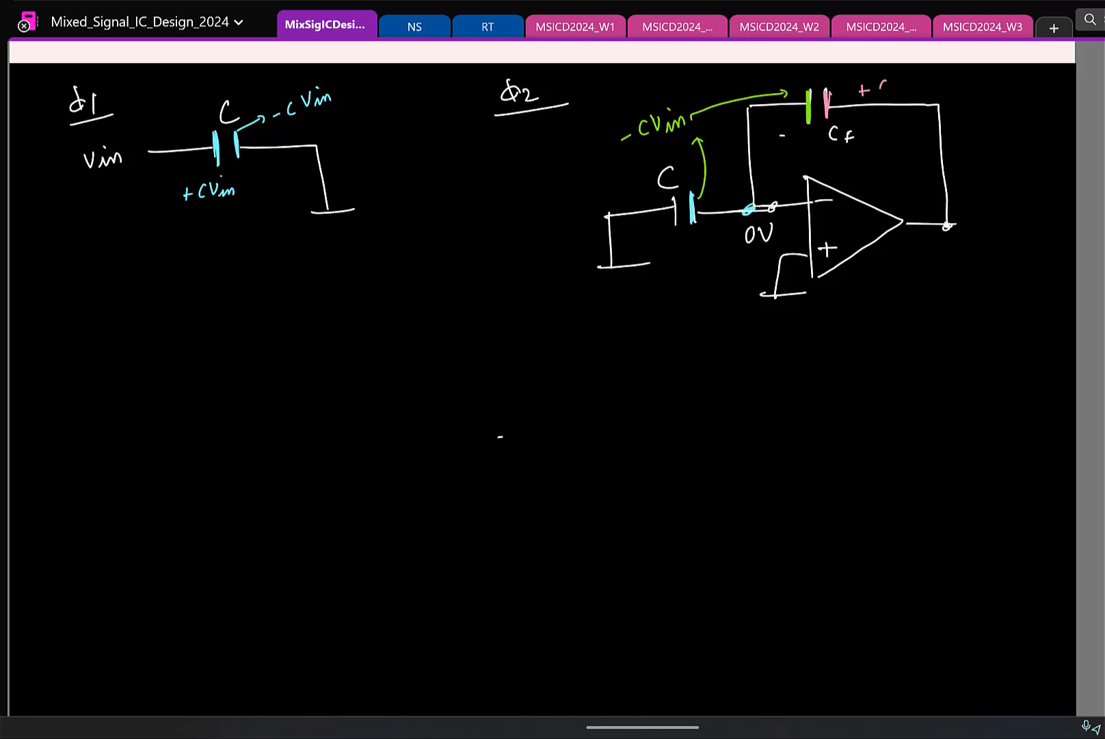
{"action": "type", "text": "+CVin"}
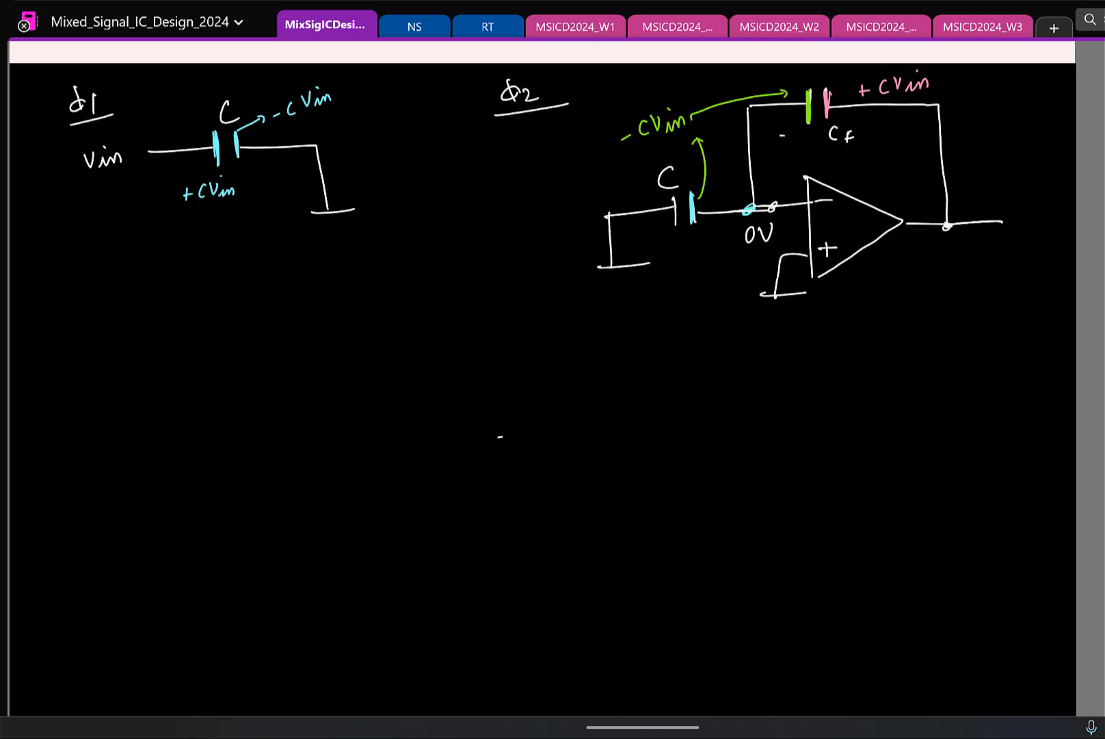
Mark − and + across Cf, label the output Vout, and write C·Vin/Cf below
{"action": "type", "text": "Vout"}
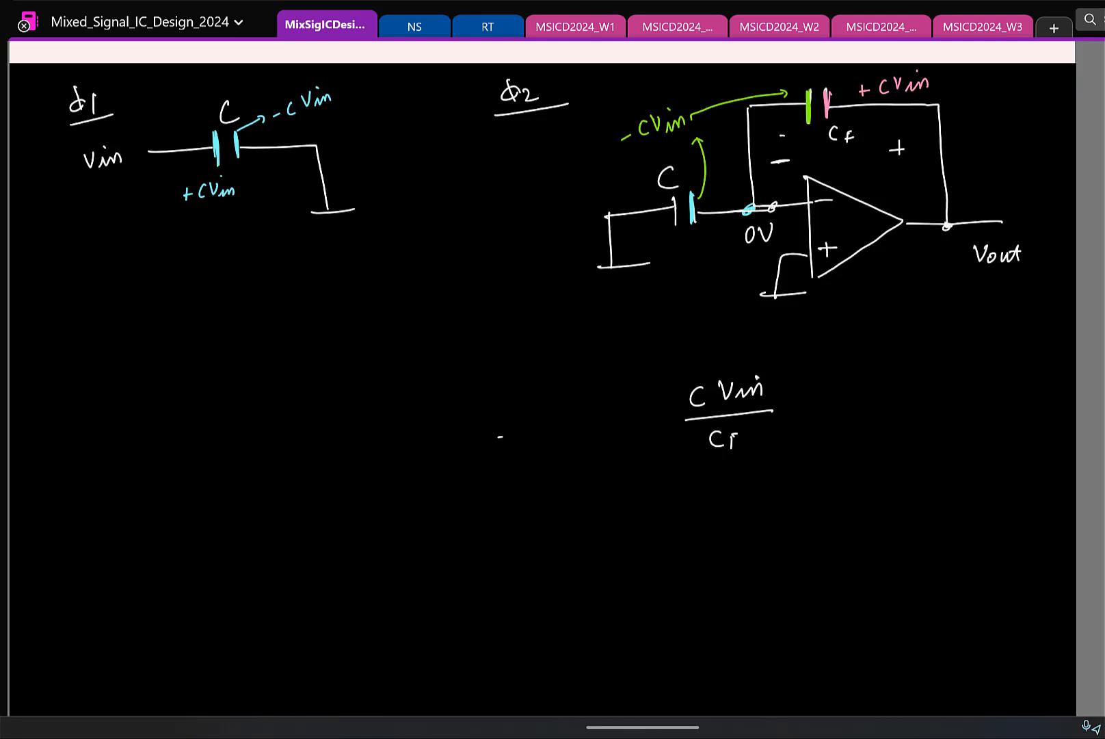
{"action": "type", "text": "Vout"}
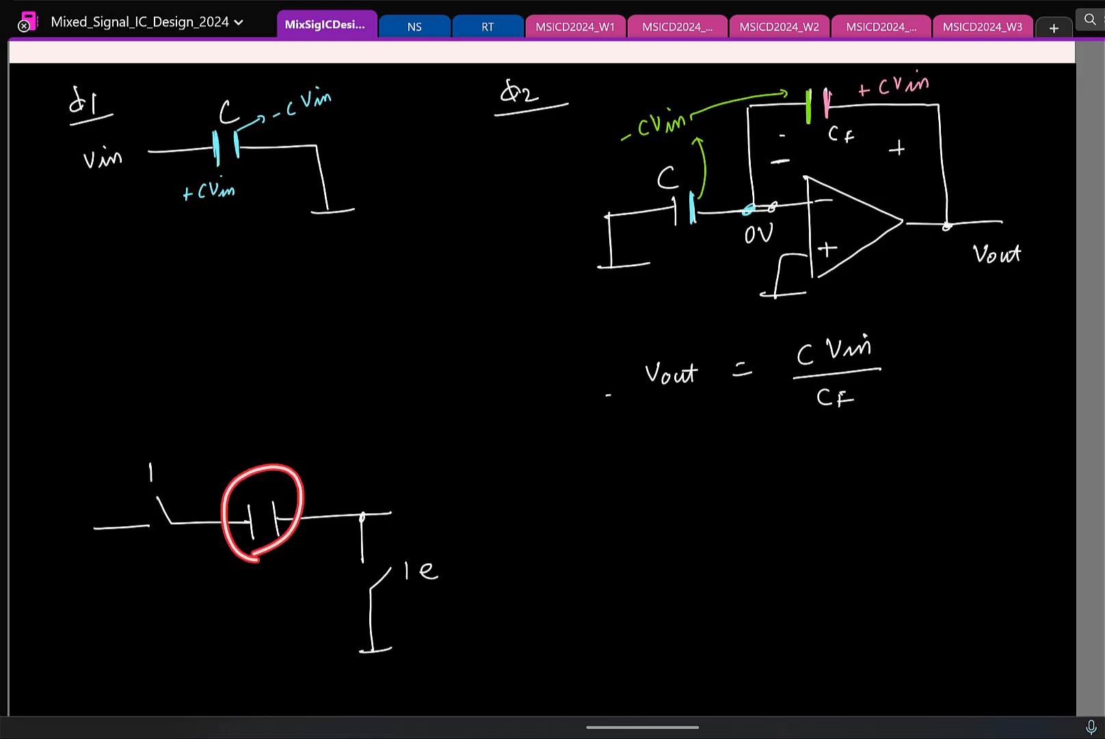
Add Vin, switch 2 to ground, the op-amp with Cf feedback, and output switch 1
{"action": "left_click", "coordinate": [264, 514]}
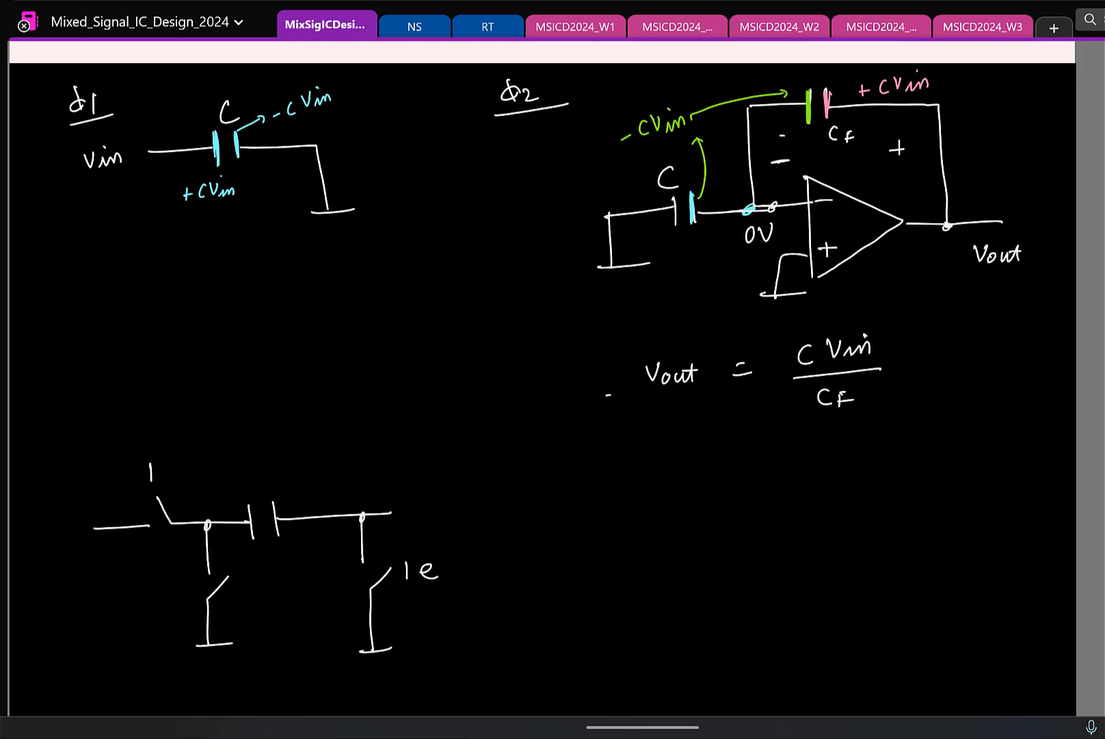
{"action": "type", "text": "2"}
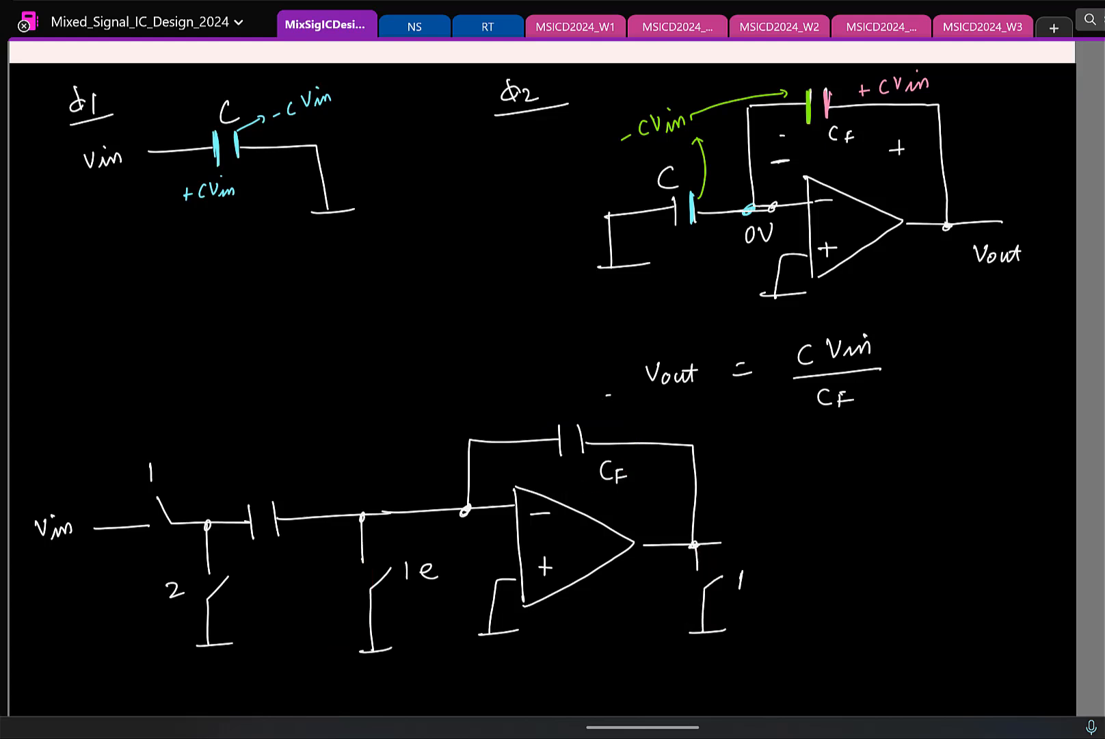
Begin handwriting the title at the left above the amplifier circuit
{"action": "left_click", "coordinate": [999, 255]}
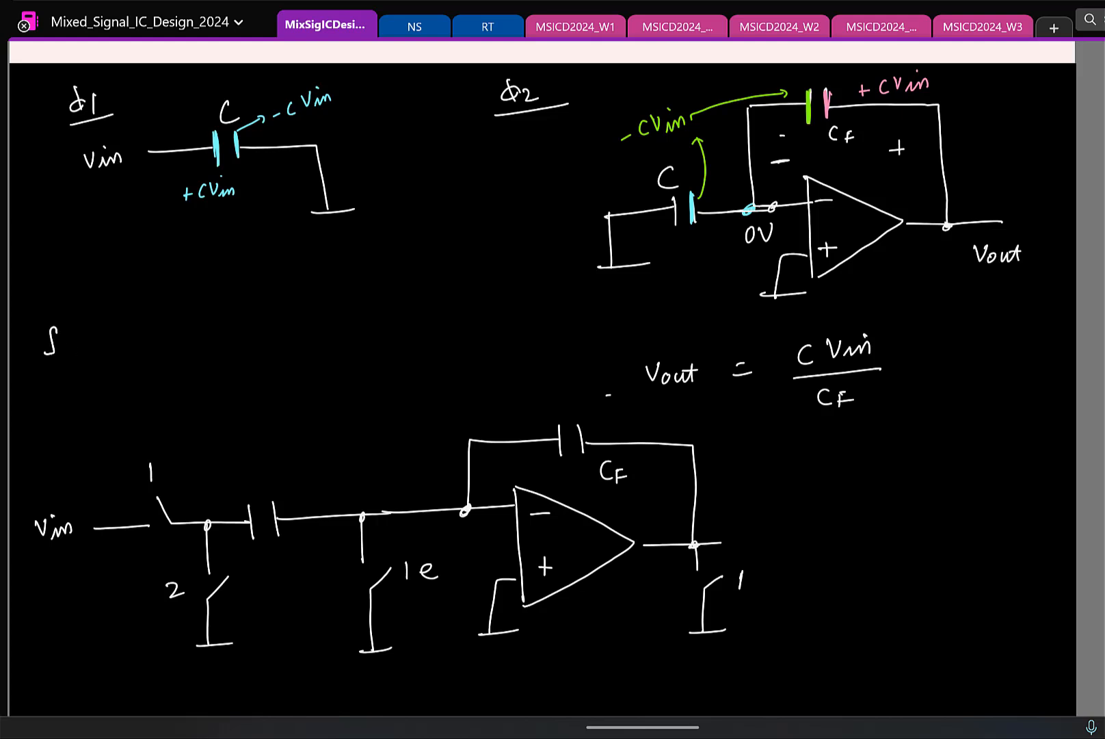
Write and underline 'Switched cap. amp.', label capacitor C, and colour-mark the switches and node
{"action": "type", "text": "Switched cap."}
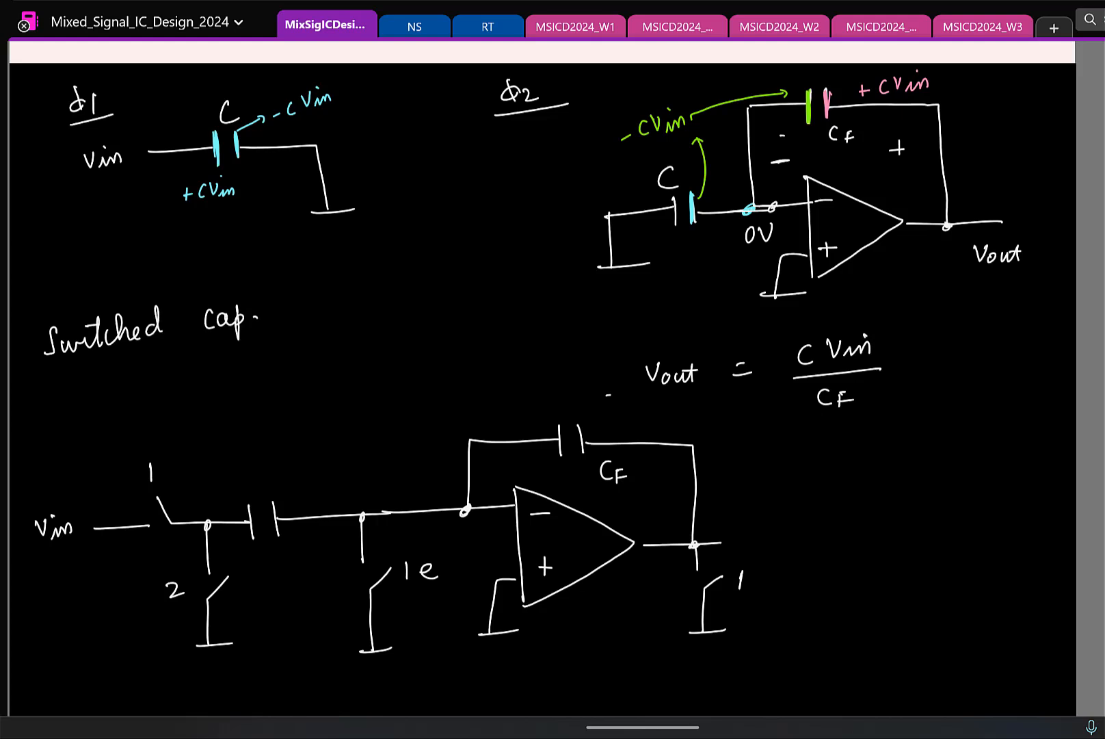
{"action": "type", "text": "amp."}
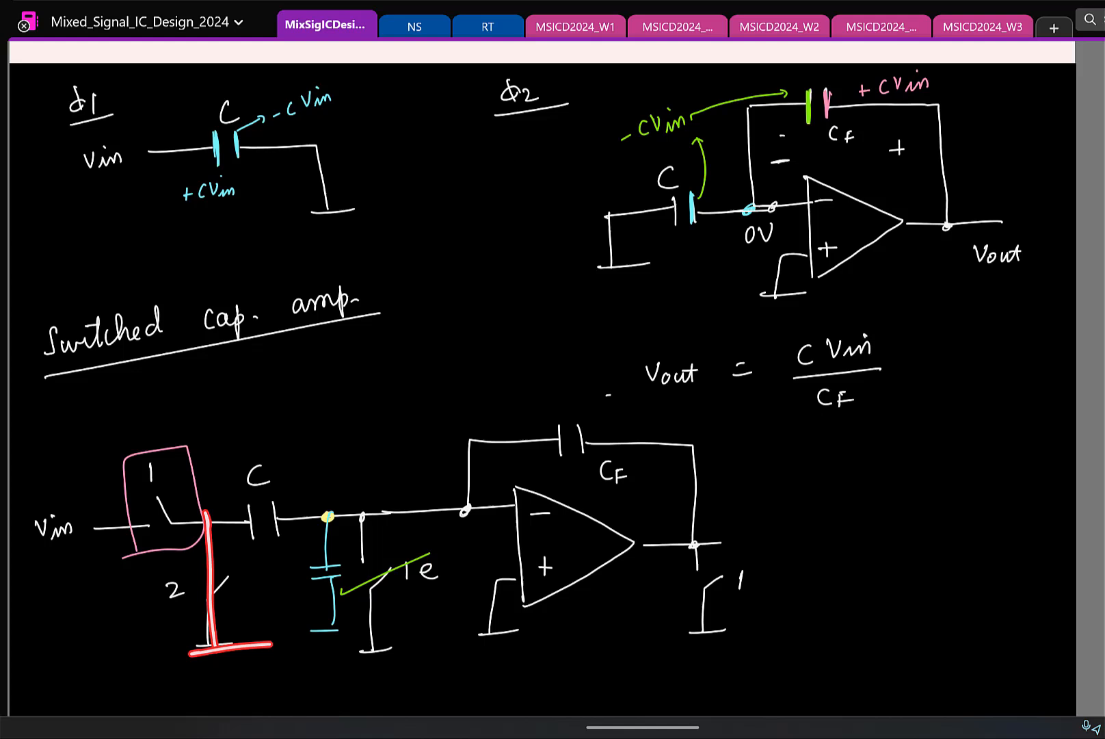
{"action": "left_click", "coordinate": [329, 516]}
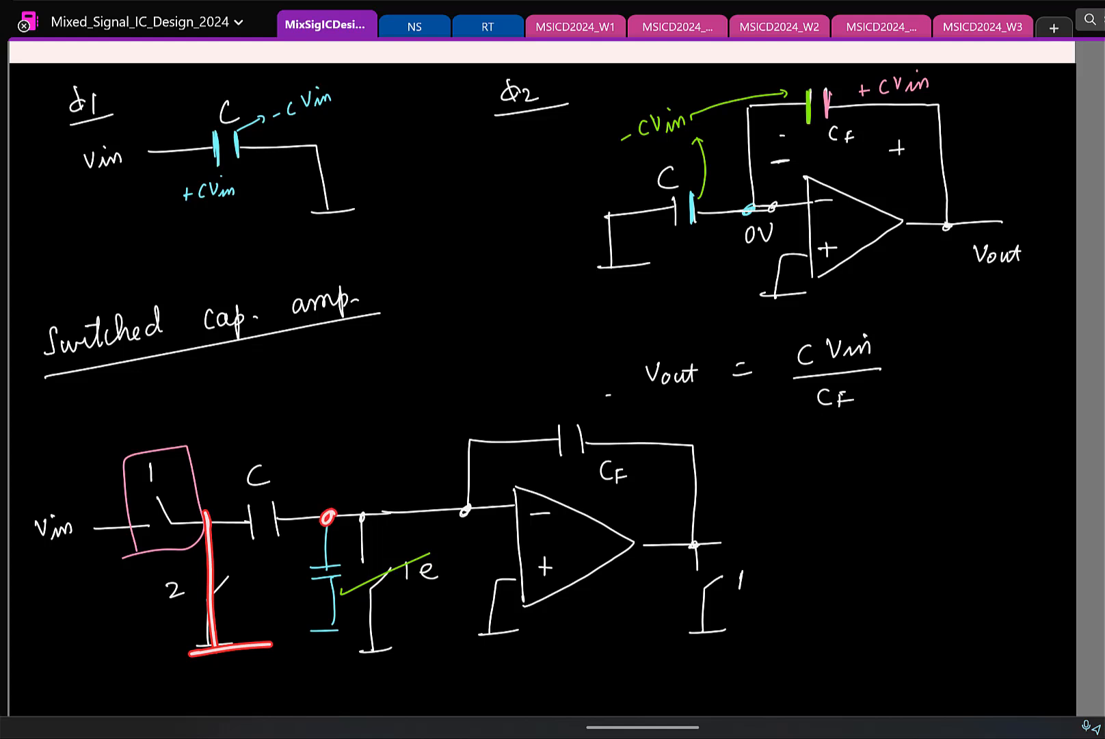